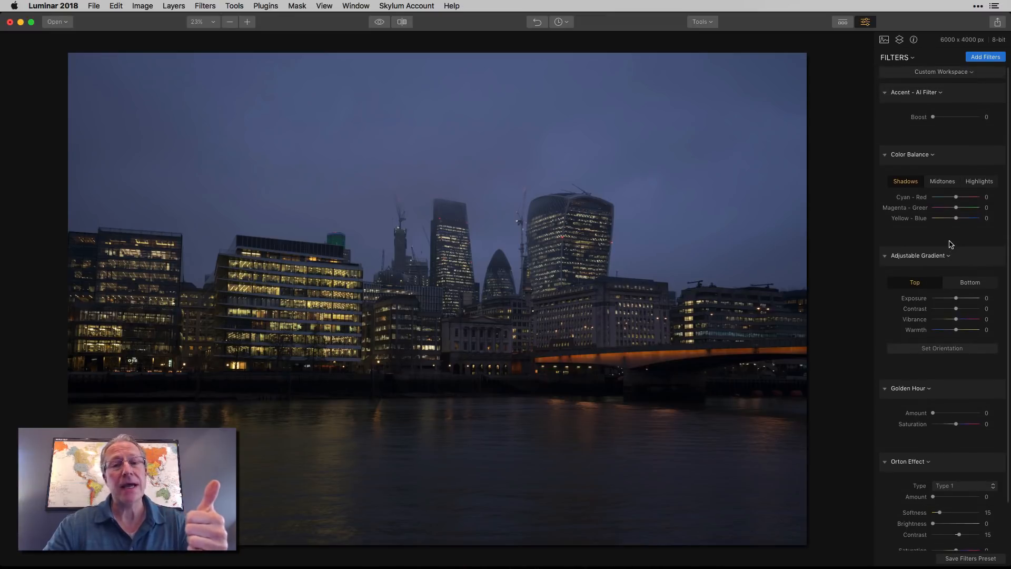
# Step: Scroll the filter panel to reach the Accent AI Boost slider at 34
pyautogui.scroll(-3)
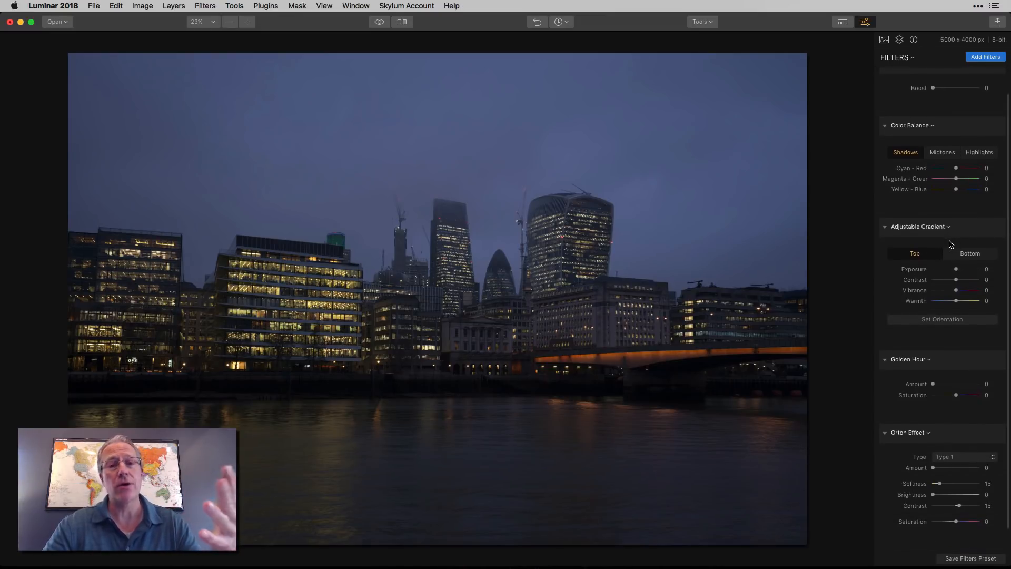
pyautogui.scroll(3)
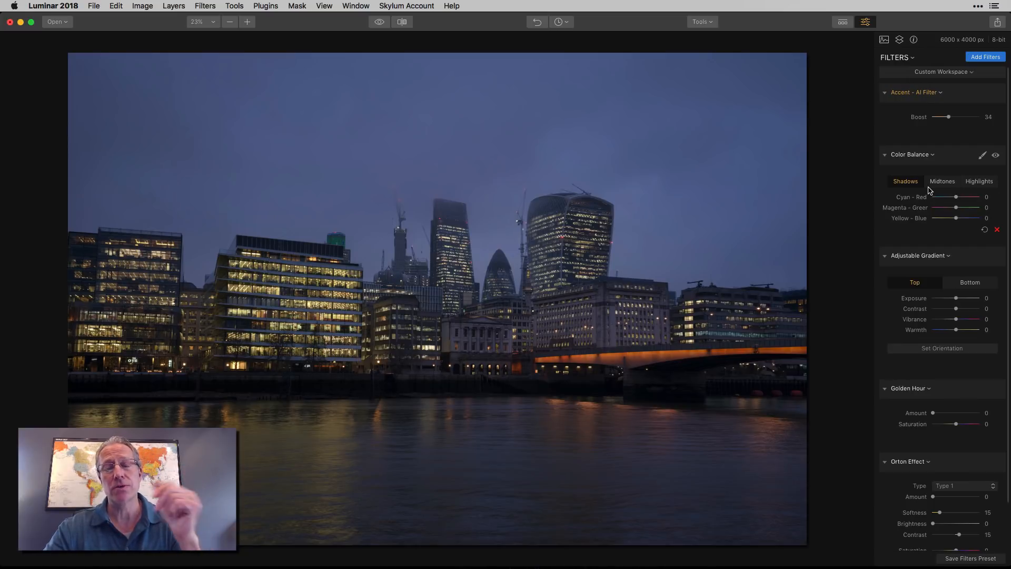
pyautogui.moveTo(929, 195)
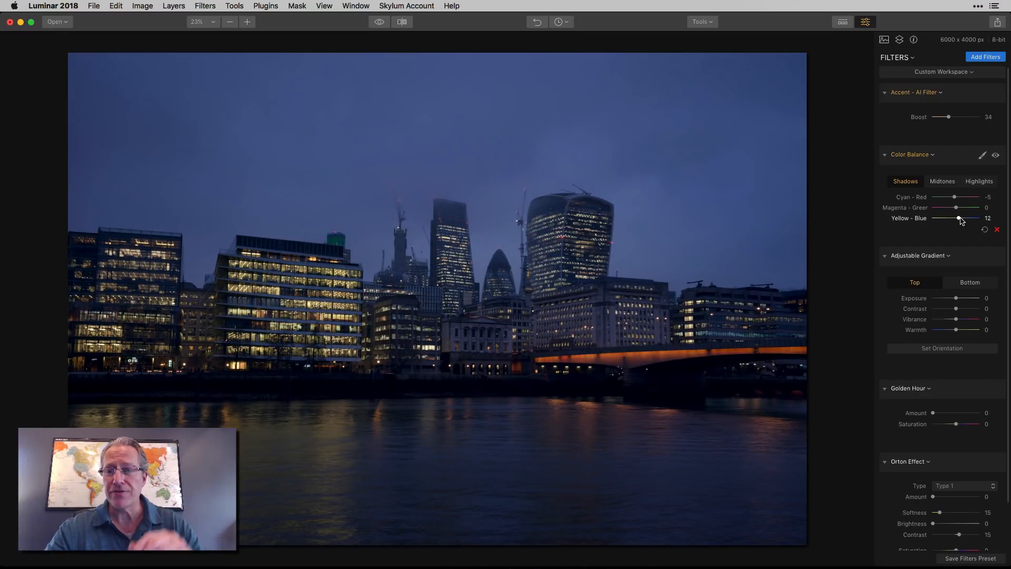
# Step: Set Color Balance Shadows Yellow-Blue 12, nudge Midtones toward blue, and compare on/off
pyautogui.click(941, 181)
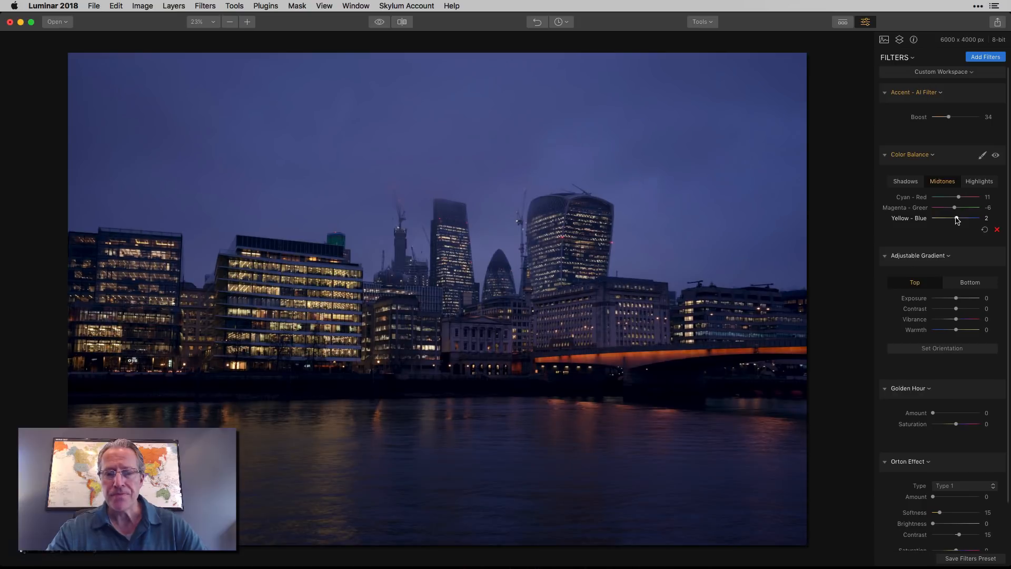
pyautogui.click(995, 154)
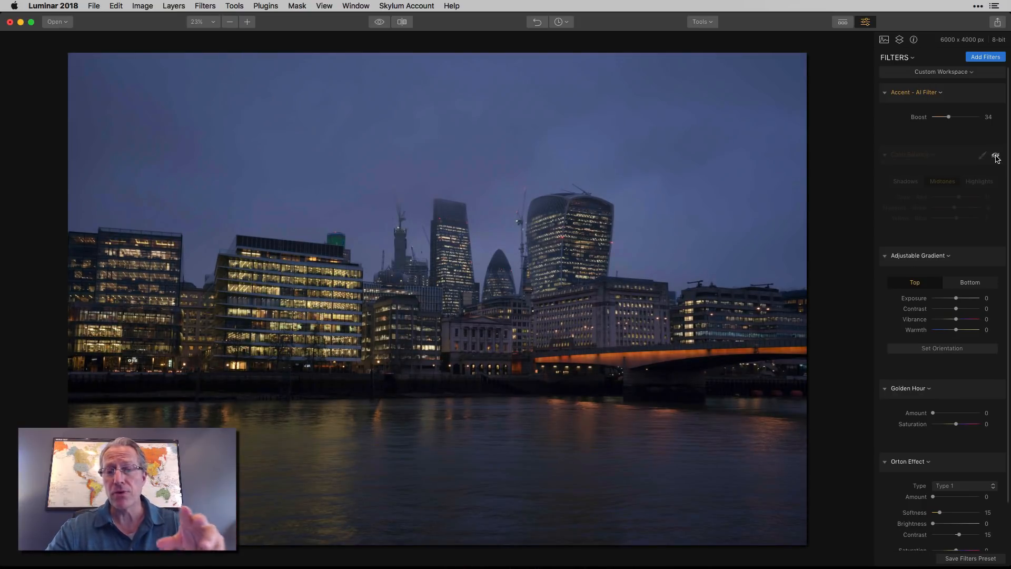
pyautogui.click(995, 156)
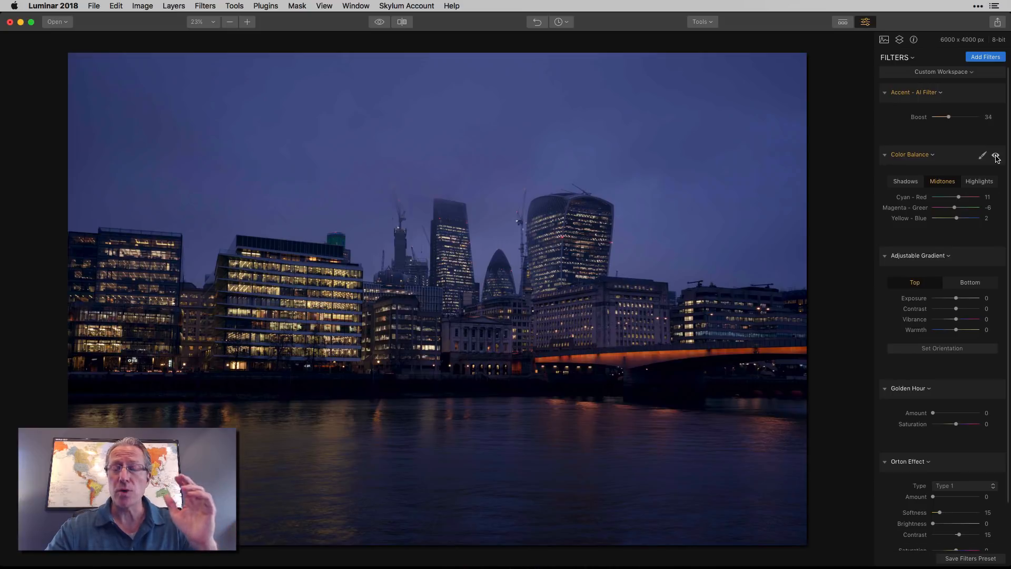
pyautogui.click(995, 155)
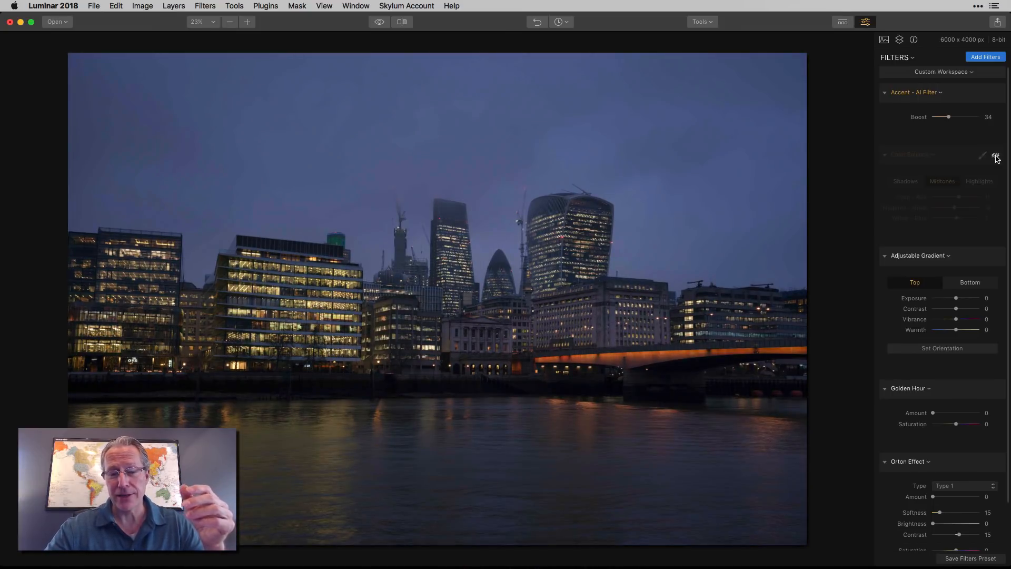
pyautogui.click(995, 154)
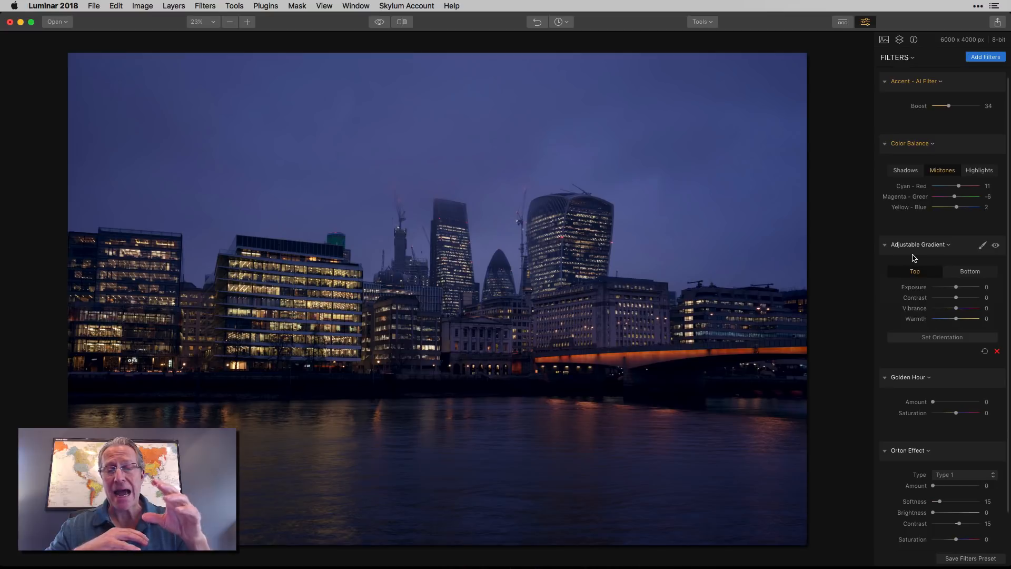
pyautogui.click(941, 337)
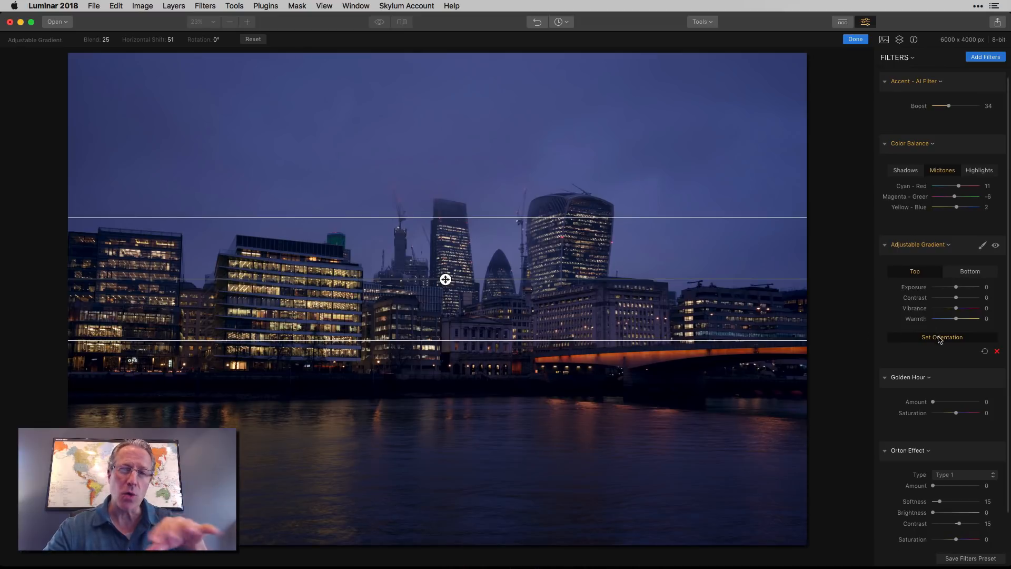
pyautogui.click(854, 39)
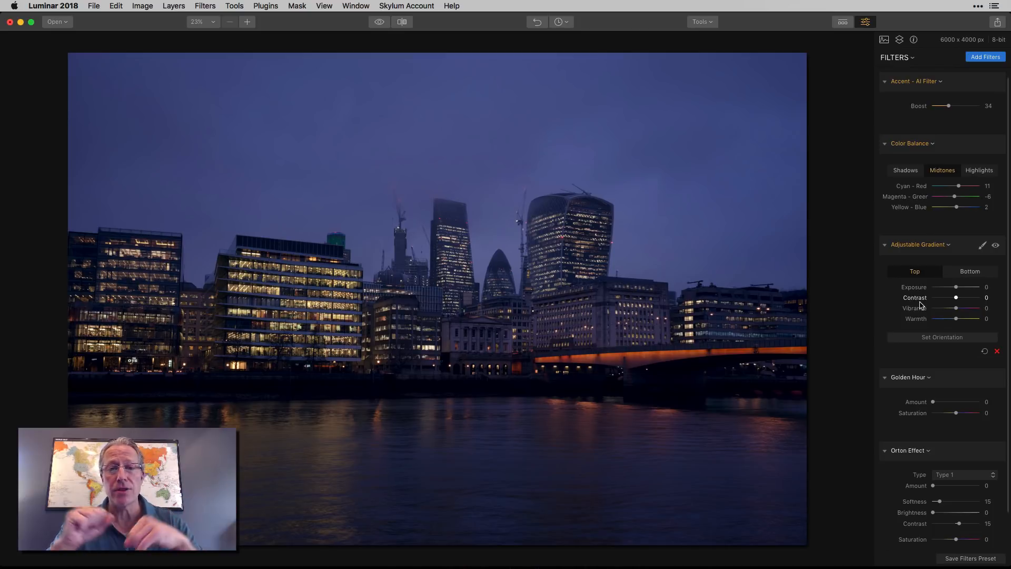
pyautogui.click(941, 337)
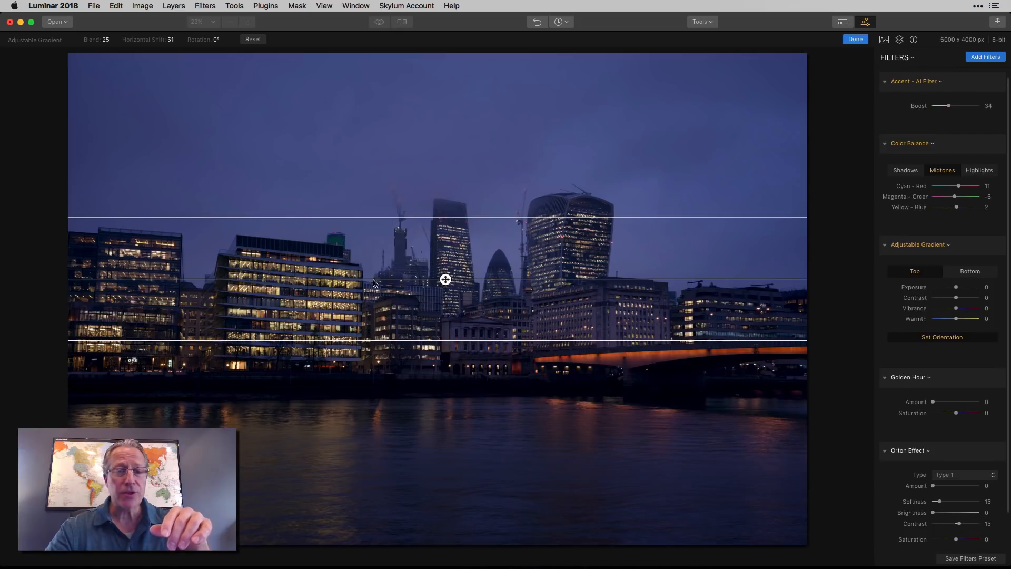
pyautogui.moveTo(449, 181)
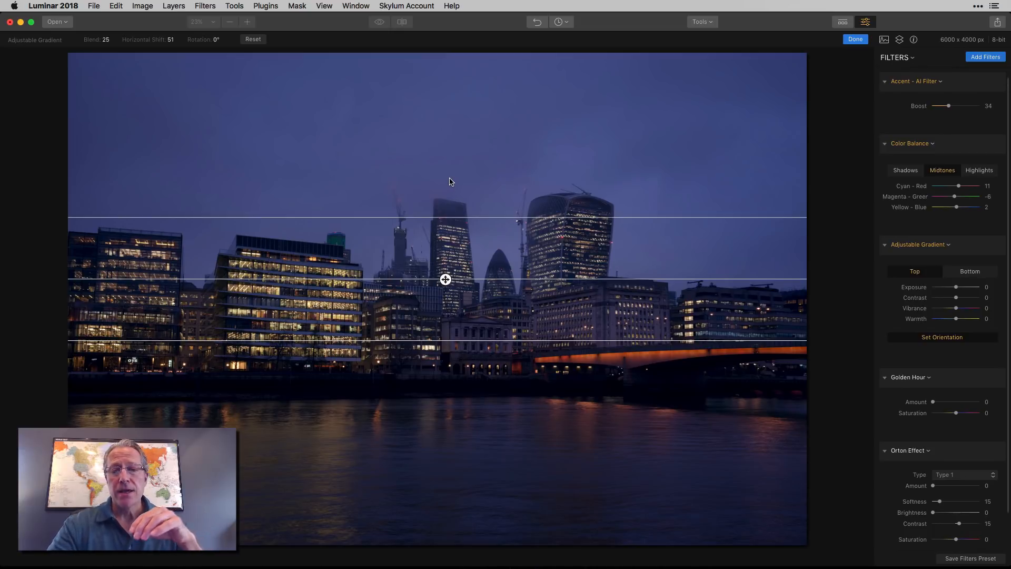
pyautogui.moveTo(444, 135)
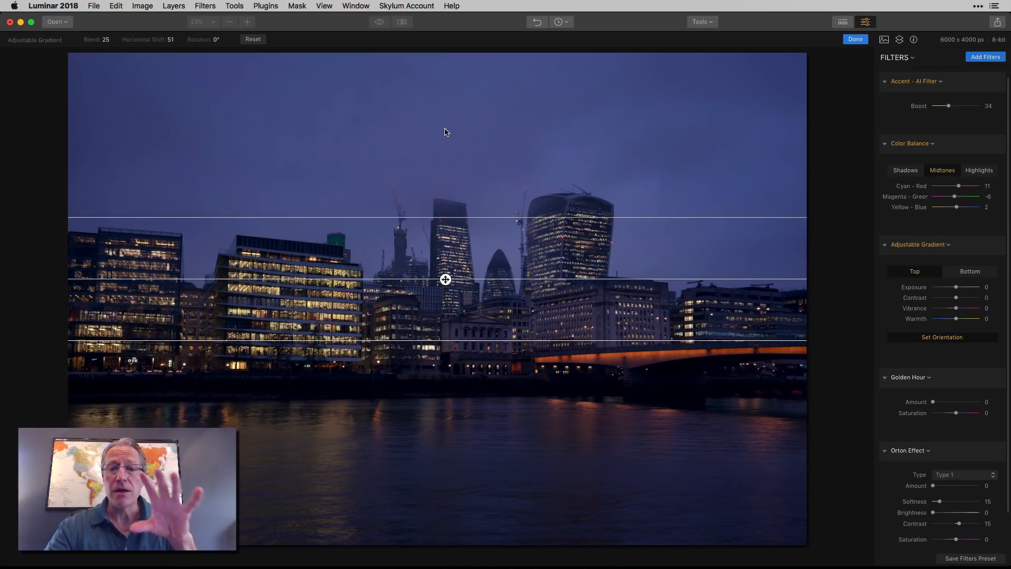
pyautogui.moveTo(364, 238)
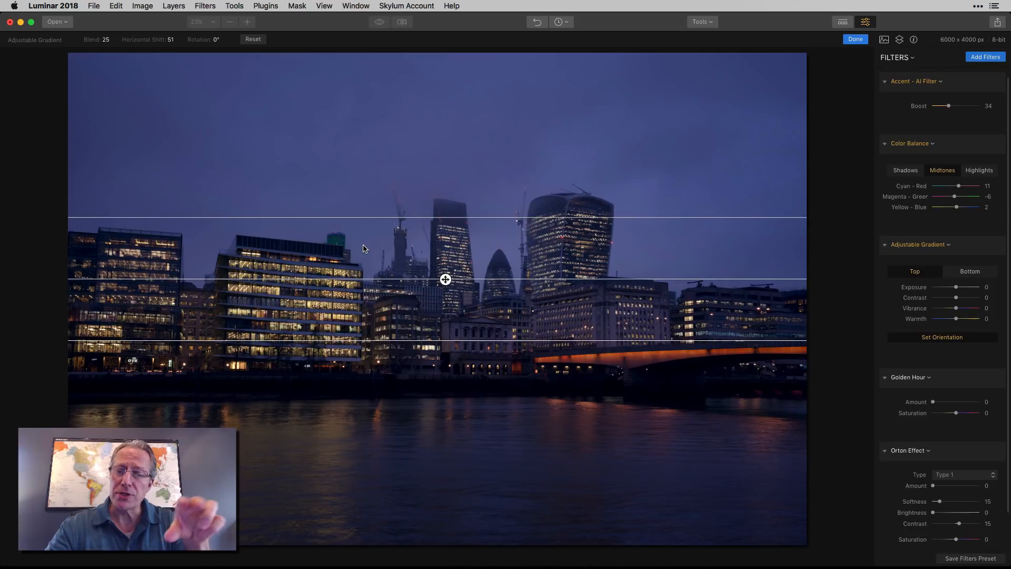
pyautogui.moveTo(364, 264)
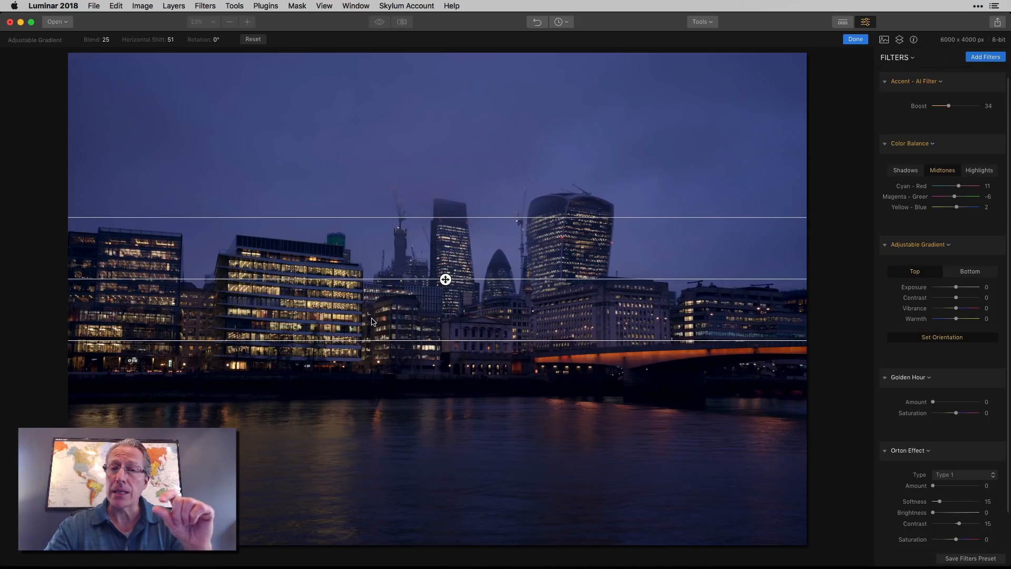
pyautogui.moveTo(365, 440)
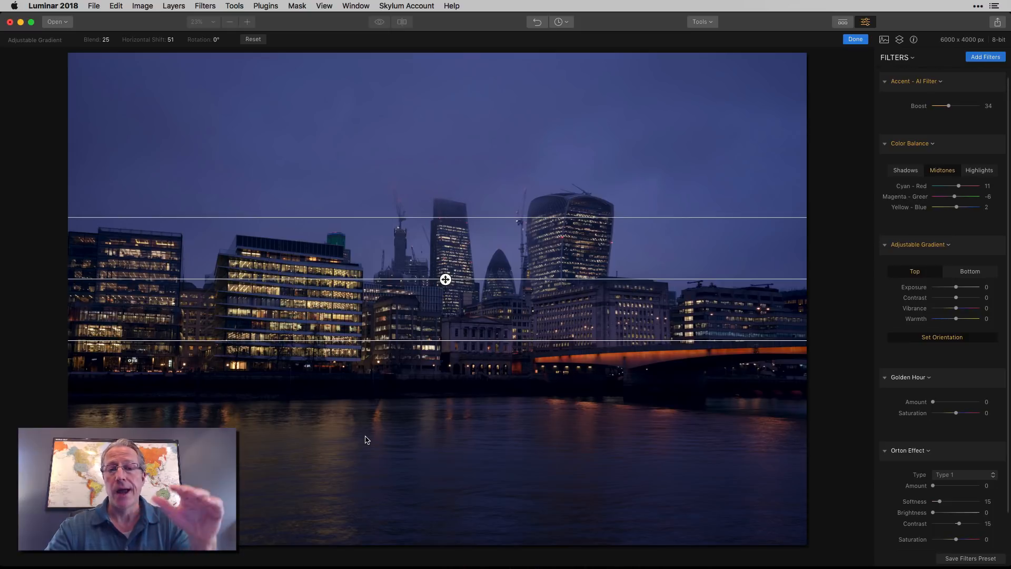
pyautogui.click(855, 39)
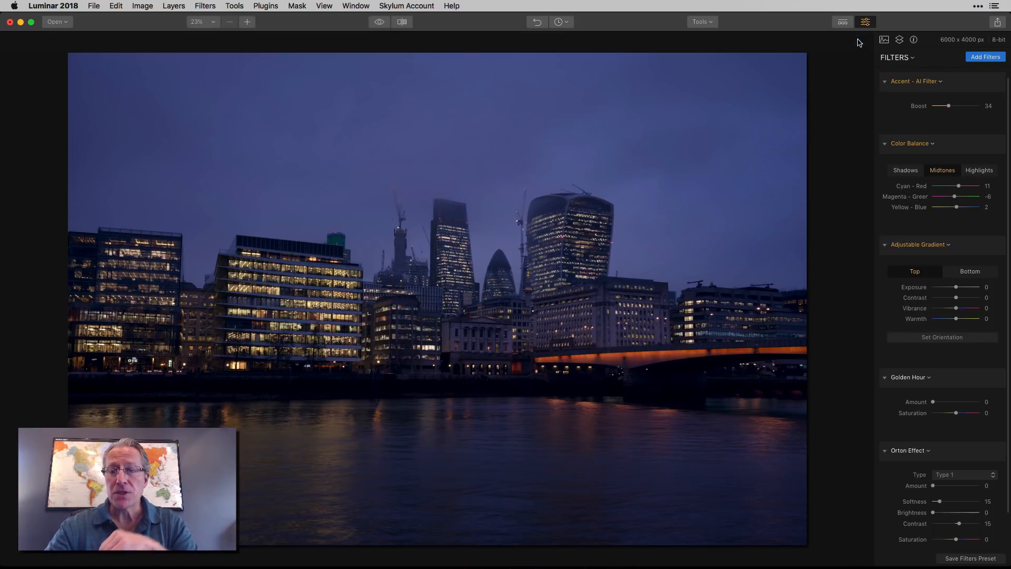
pyautogui.moveTo(905, 243)
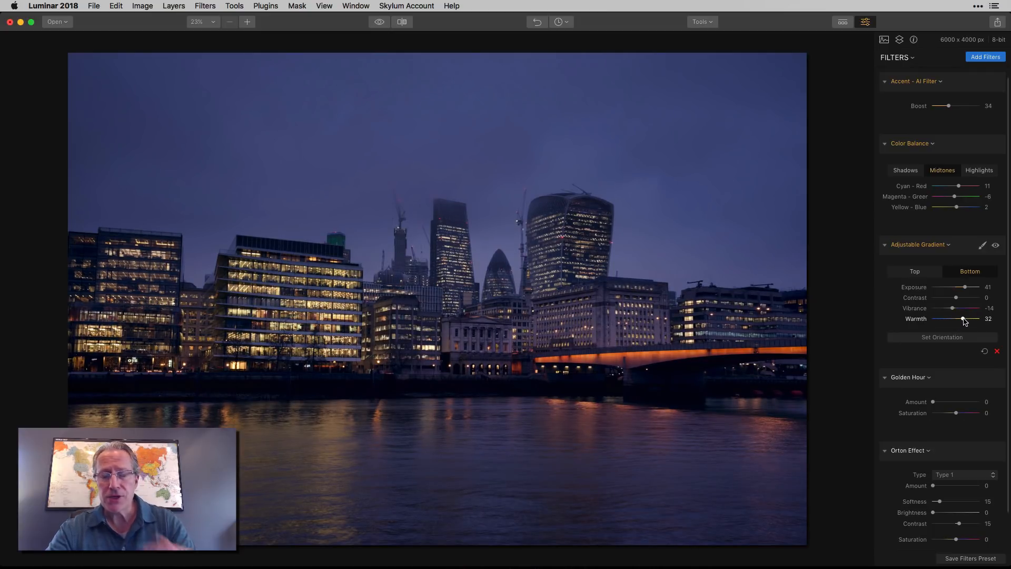
# Step: Warm the gradient's bottom half to Warmth 32 and compare the effect off and on
pyautogui.click(994, 244)
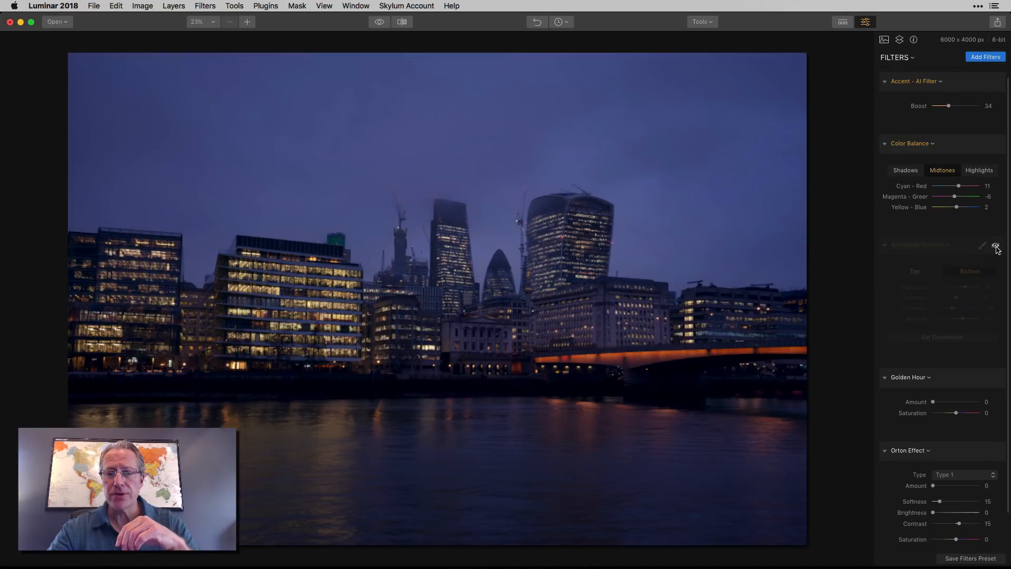
pyautogui.click(995, 245)
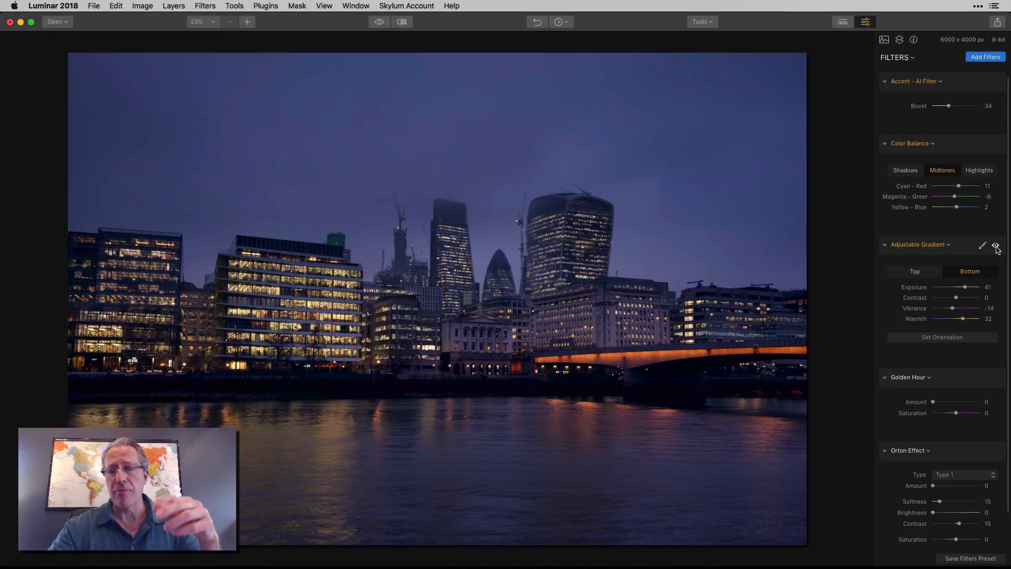
pyautogui.click(995, 245)
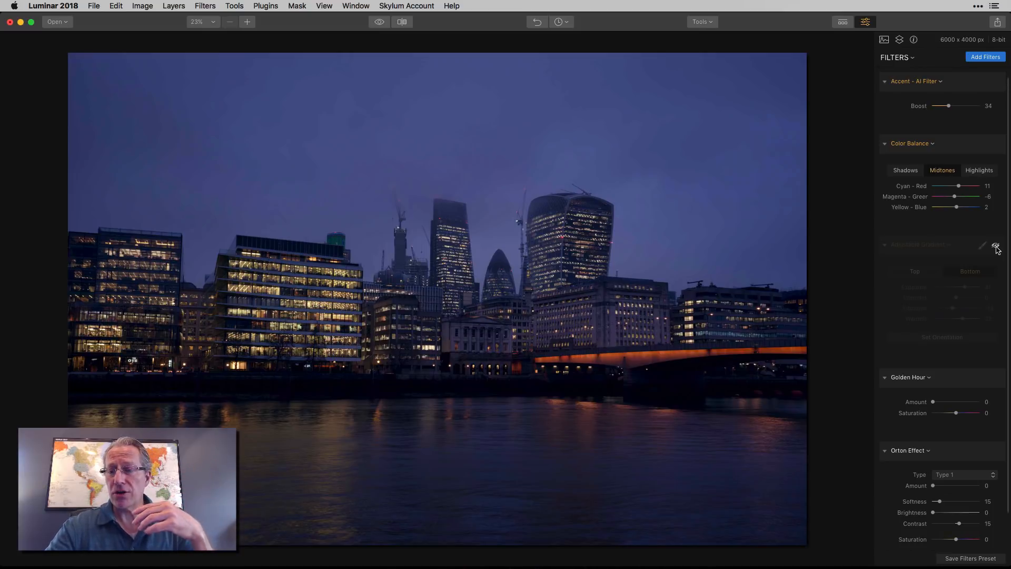
# Step: Re-enable the Adjustable Gradient filter so the warmer bottom shows again
pyautogui.click(995, 245)
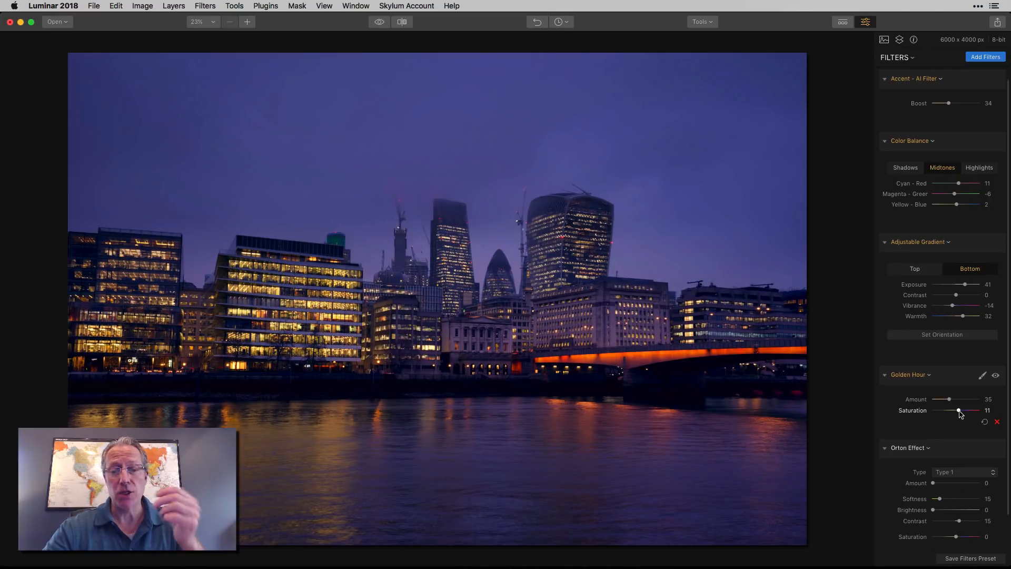
# Step: Compare Golden Hour at Amount 35, Saturation 11 by hiding and restoring it twice
pyautogui.click(996, 375)
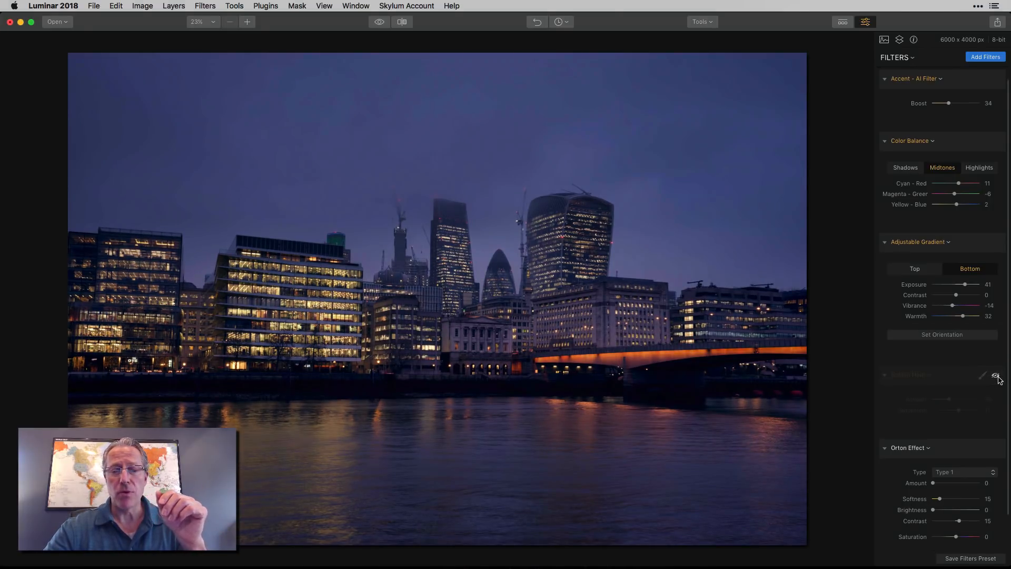
pyautogui.click(997, 375)
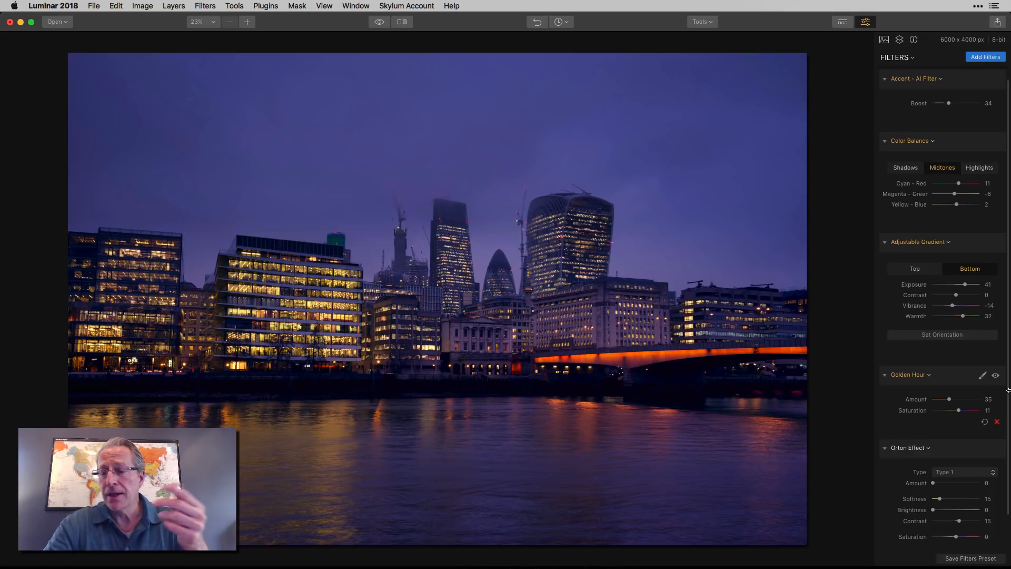
pyautogui.click(996, 376)
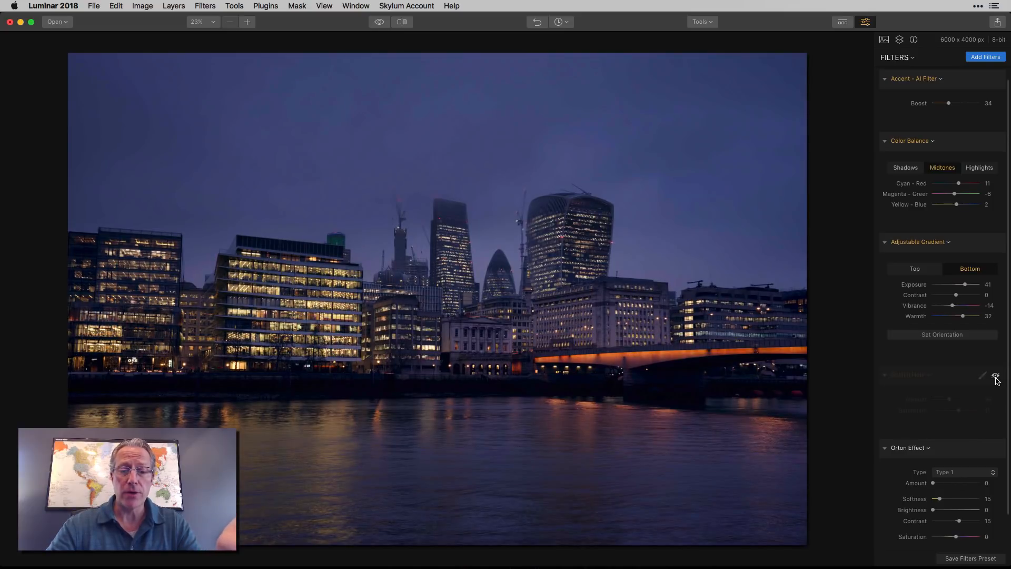
pyautogui.click(996, 374)
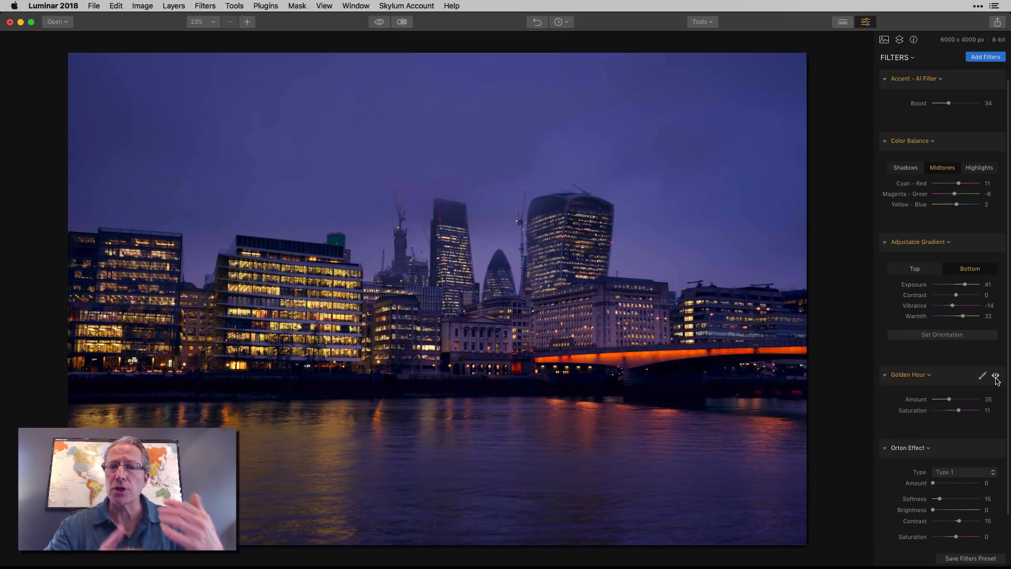
# Step: Compare the Orton Effect at Amount 36, Brightness 21 with and without the glow
pyautogui.scroll(-3)
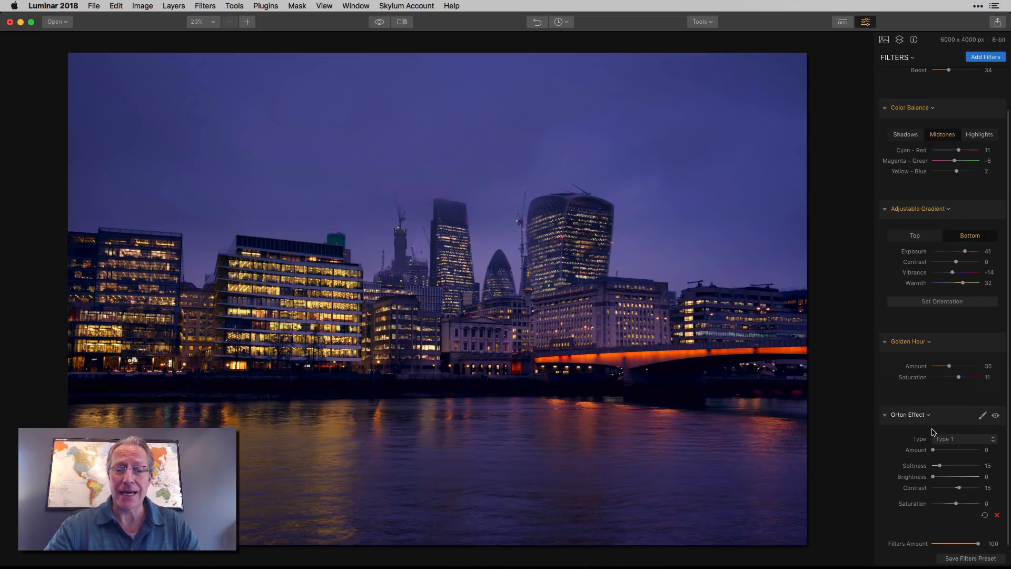
pyautogui.moveTo(941, 442)
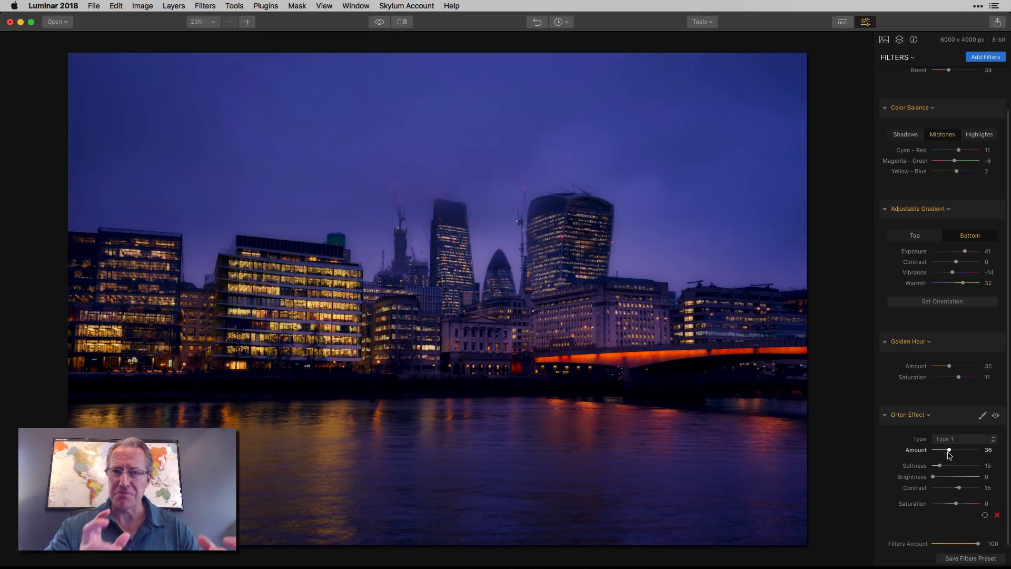
pyautogui.moveTo(937, 466)
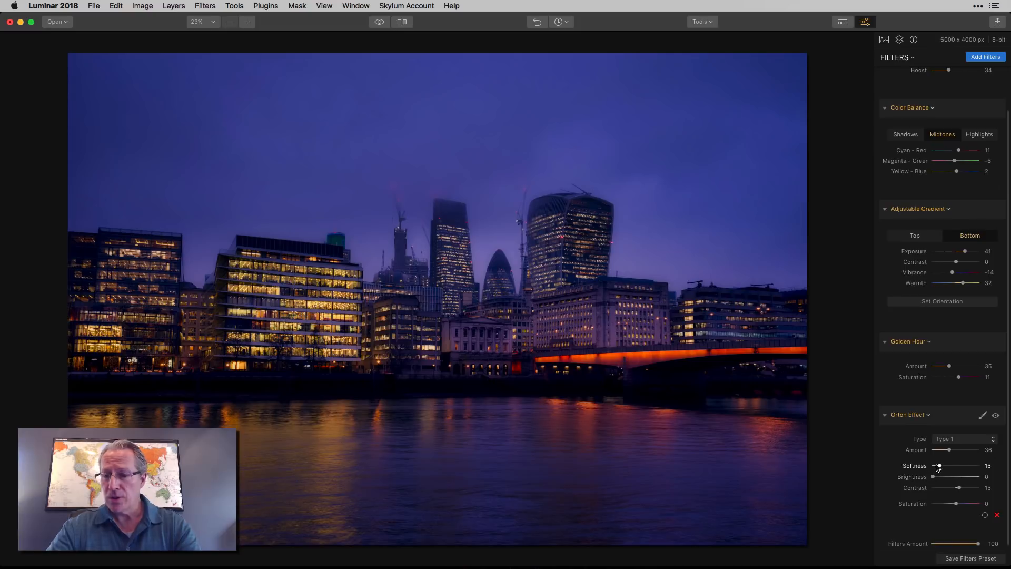
pyautogui.moveTo(935, 480)
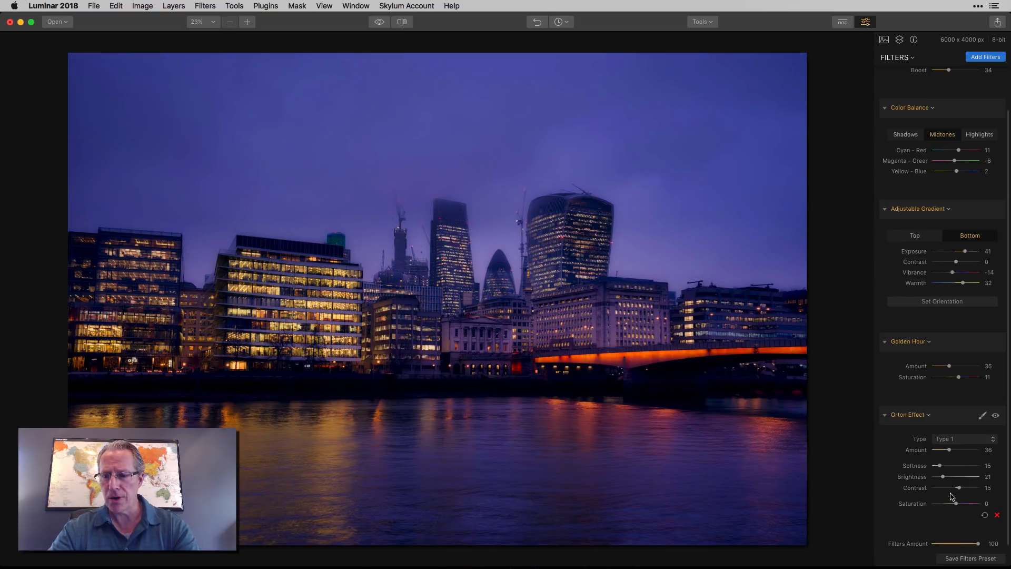
pyautogui.click(996, 415)
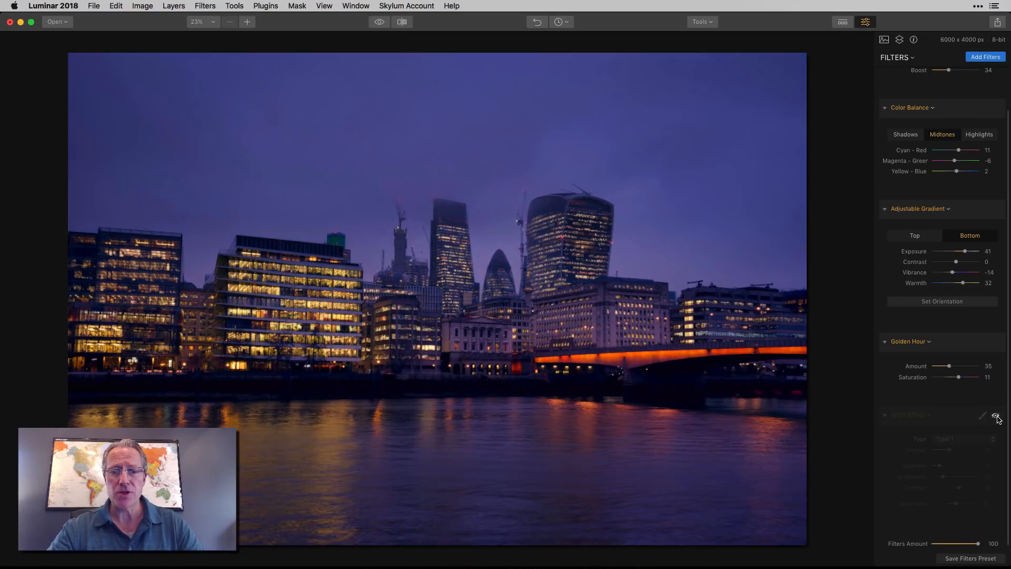
pyautogui.click(996, 414)
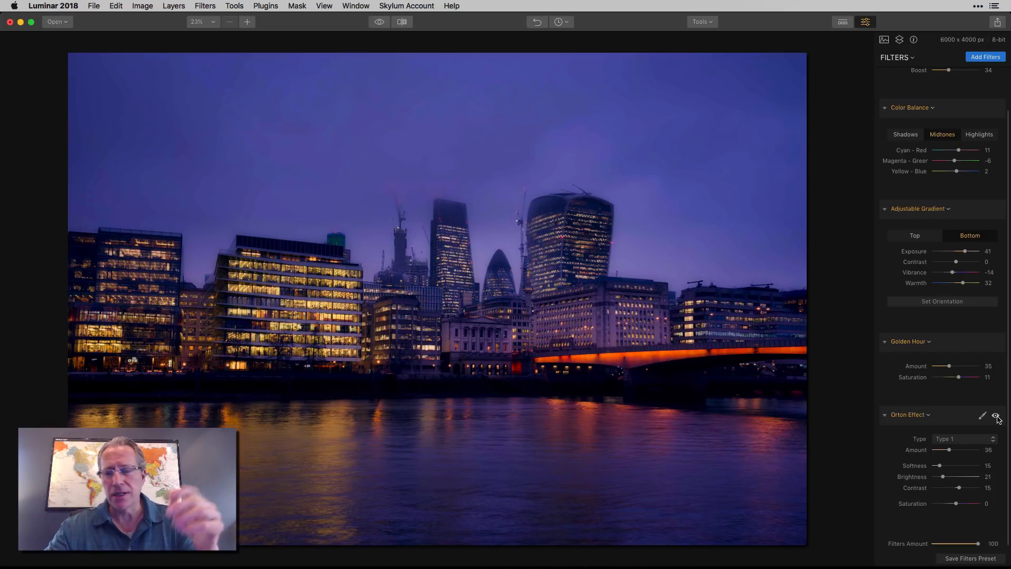
pyautogui.click(995, 415)
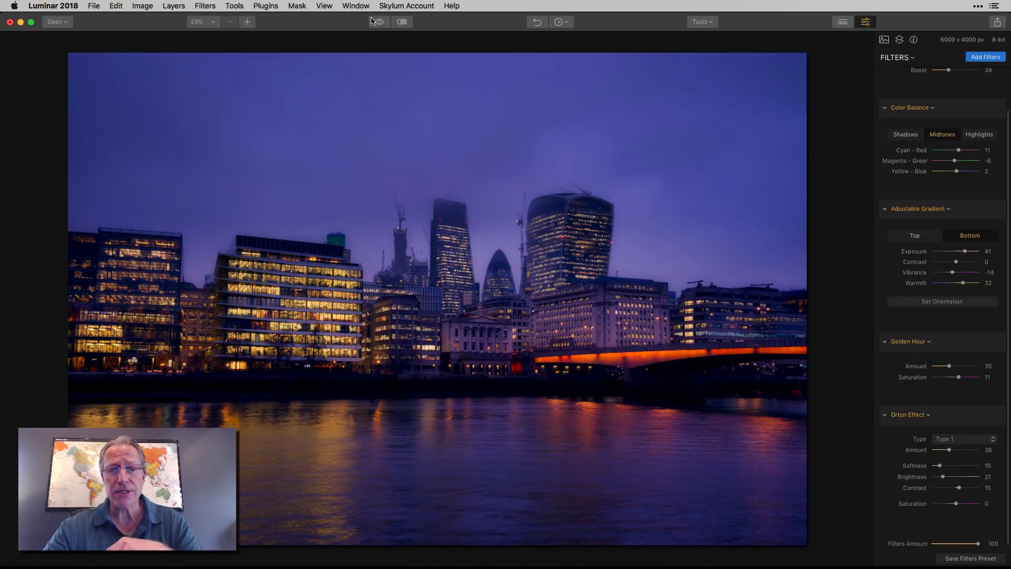
pyautogui.click(378, 21)
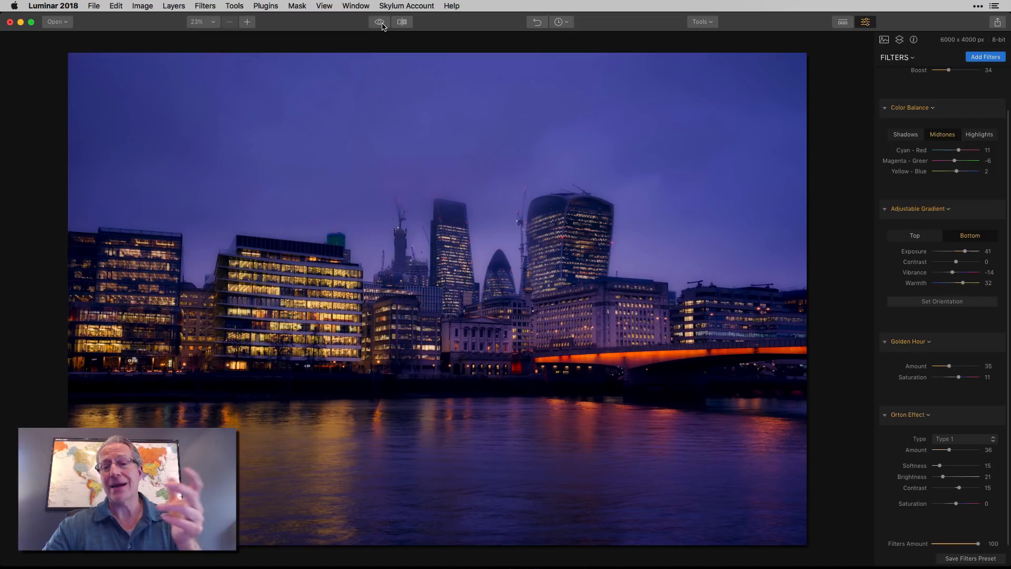
pyautogui.click(378, 21)
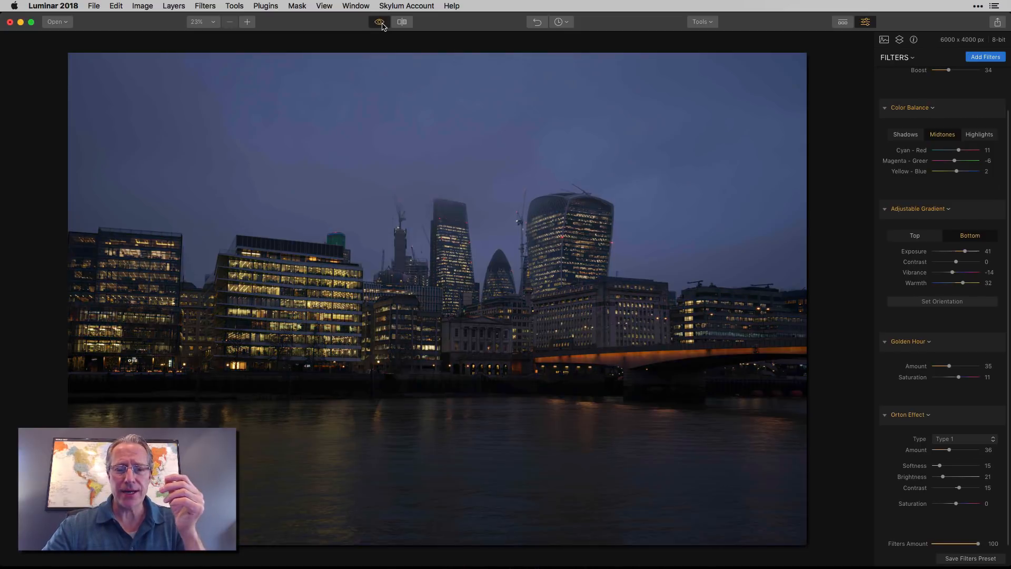
pyautogui.click(379, 21)
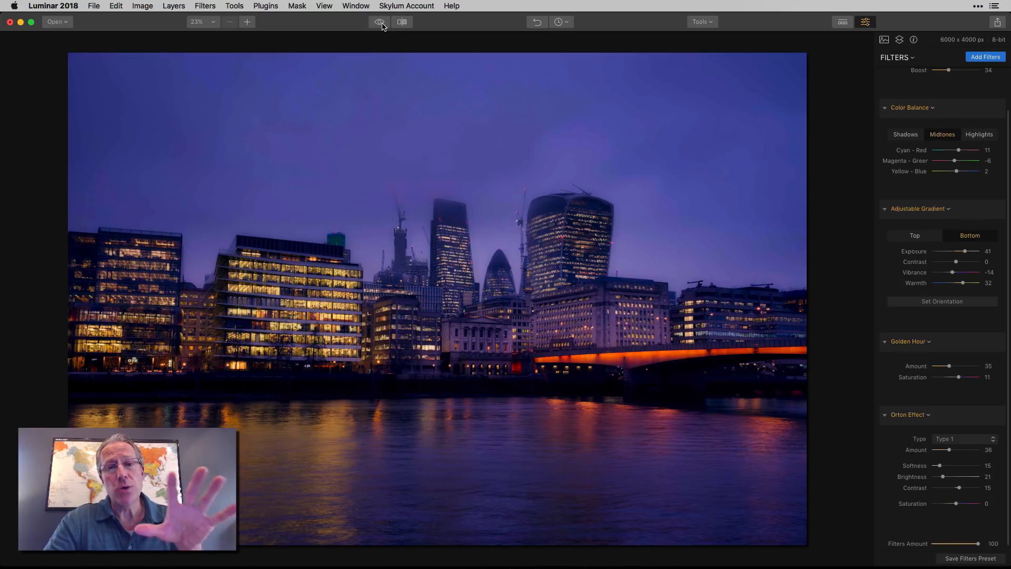
pyautogui.moveTo(492, 2)
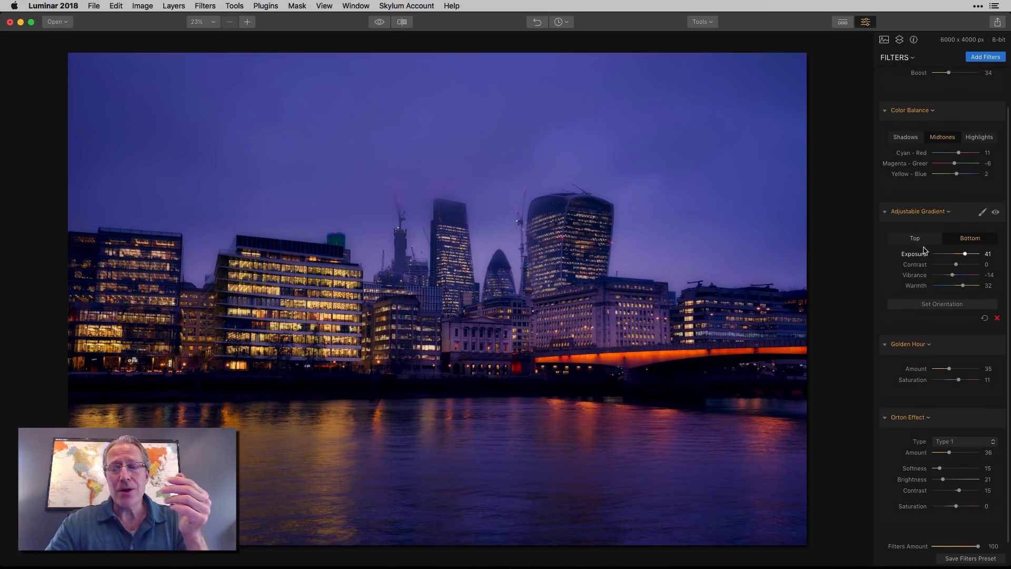
pyautogui.scroll(3)
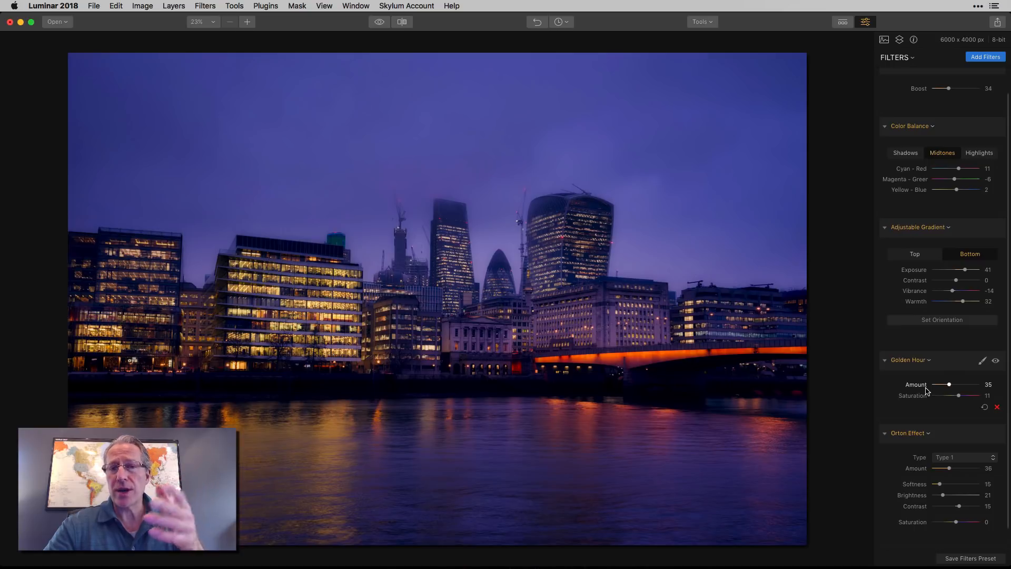
pyautogui.scroll(-3)
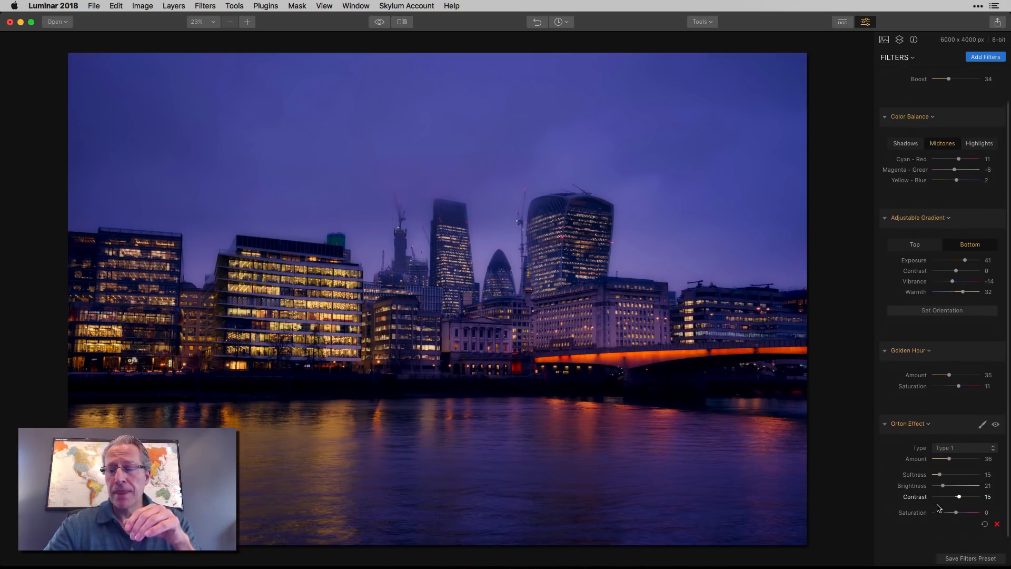
pyautogui.scroll(-3)
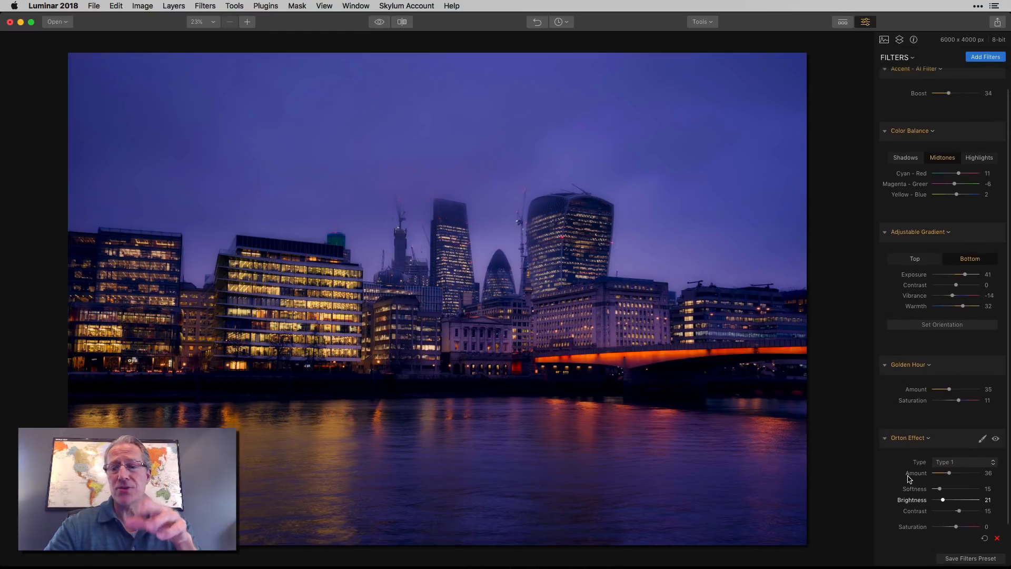
pyautogui.scroll(3)
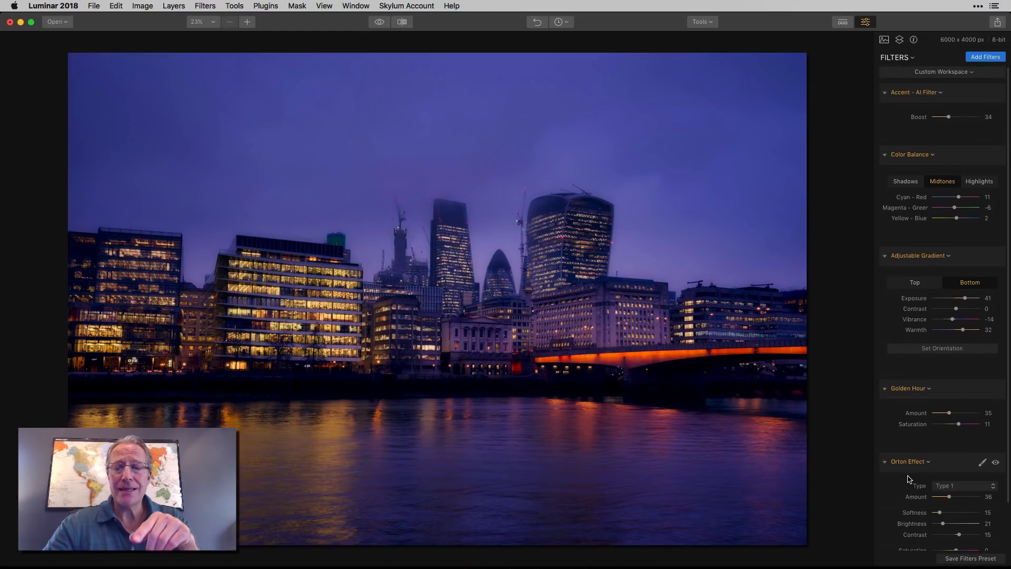